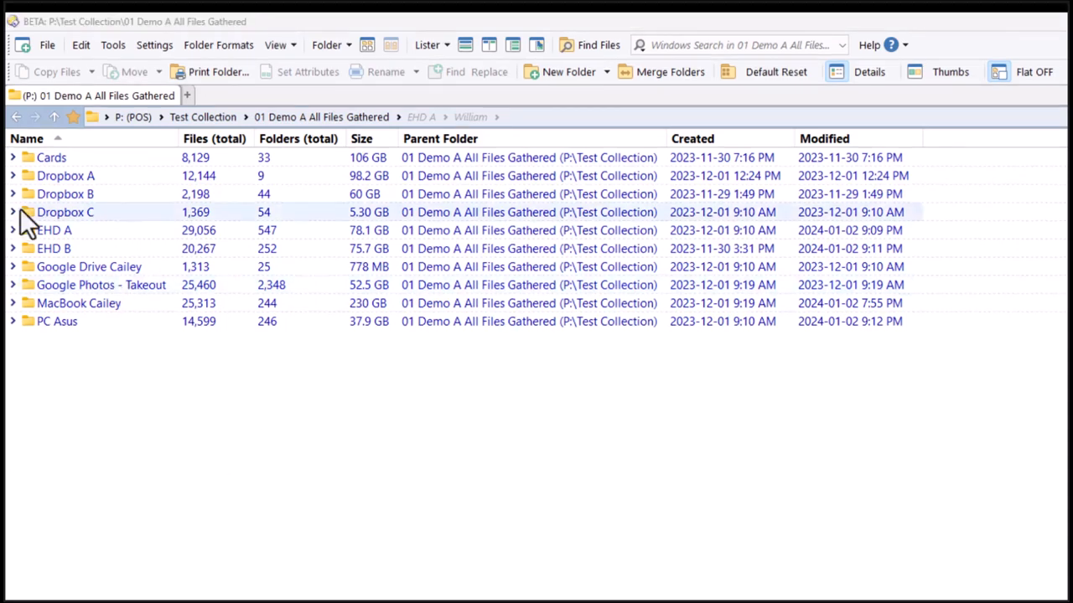
Step: Expand Dropbox A and open its All Stewart Xmas Pix folder of six JPG photos
left_click(11, 175)
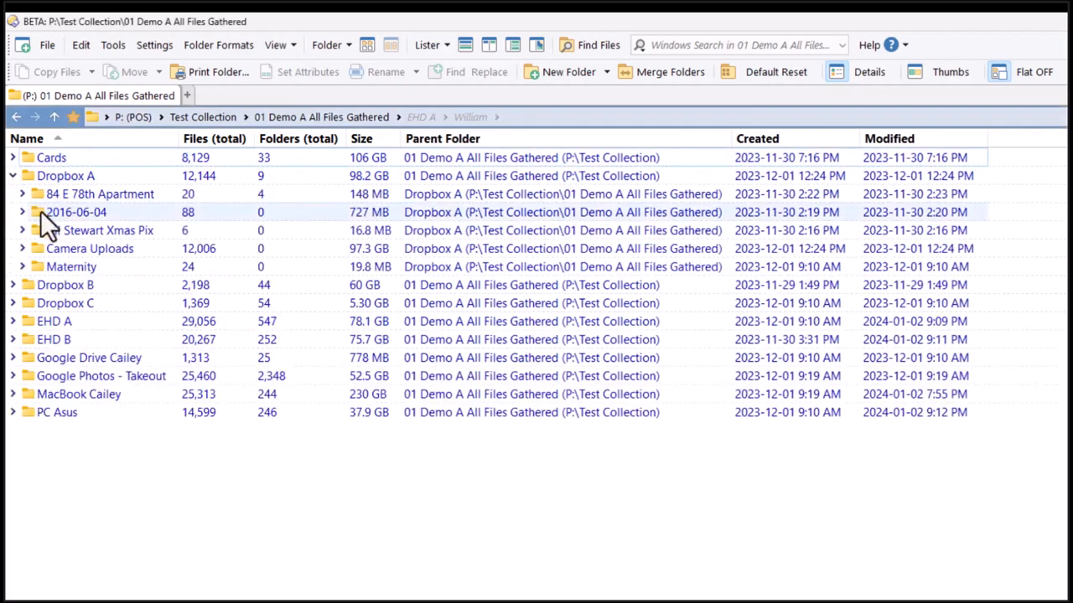
double_click(107, 229)
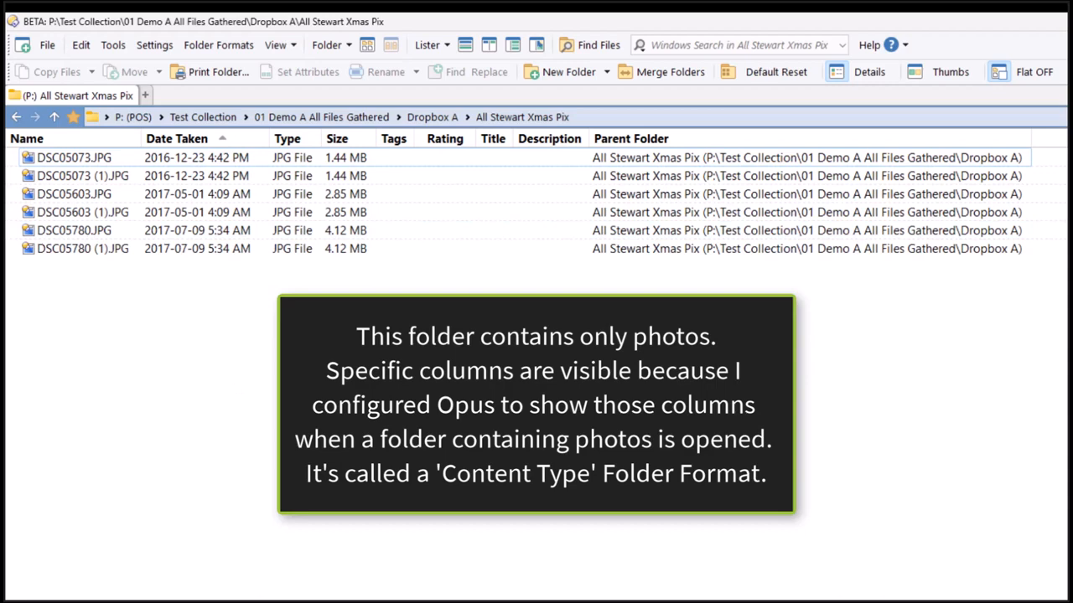
left_click(918, 72)
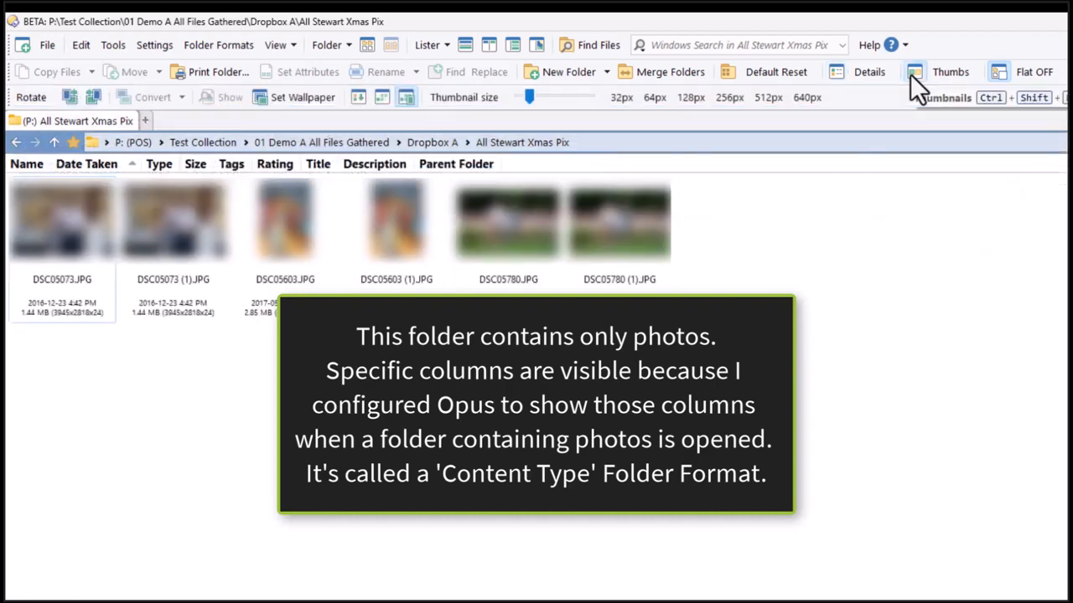
mouse_move(847, 77)
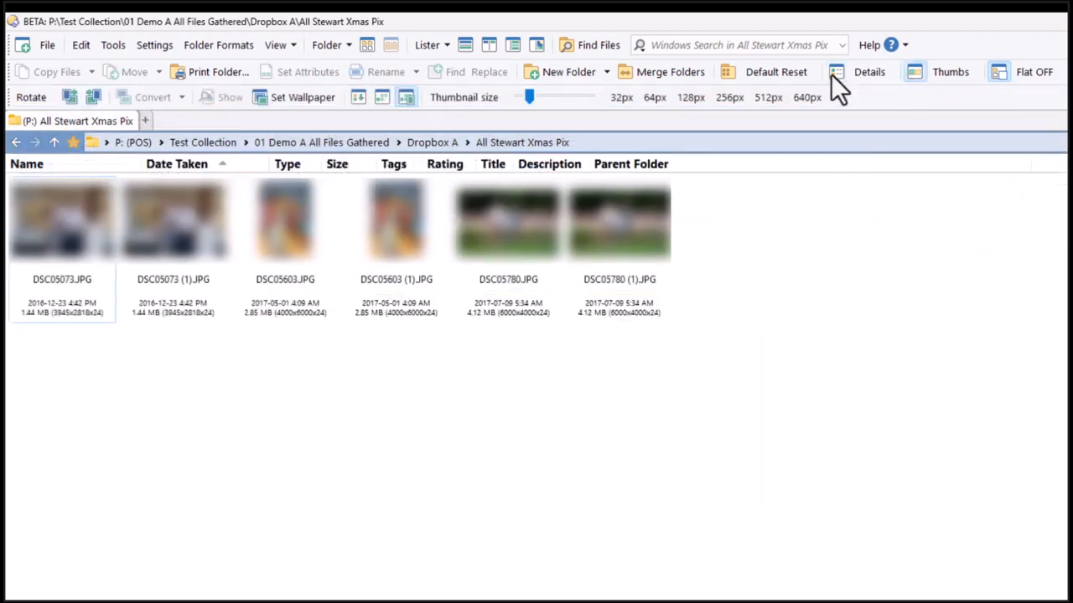
left_click(837, 72)
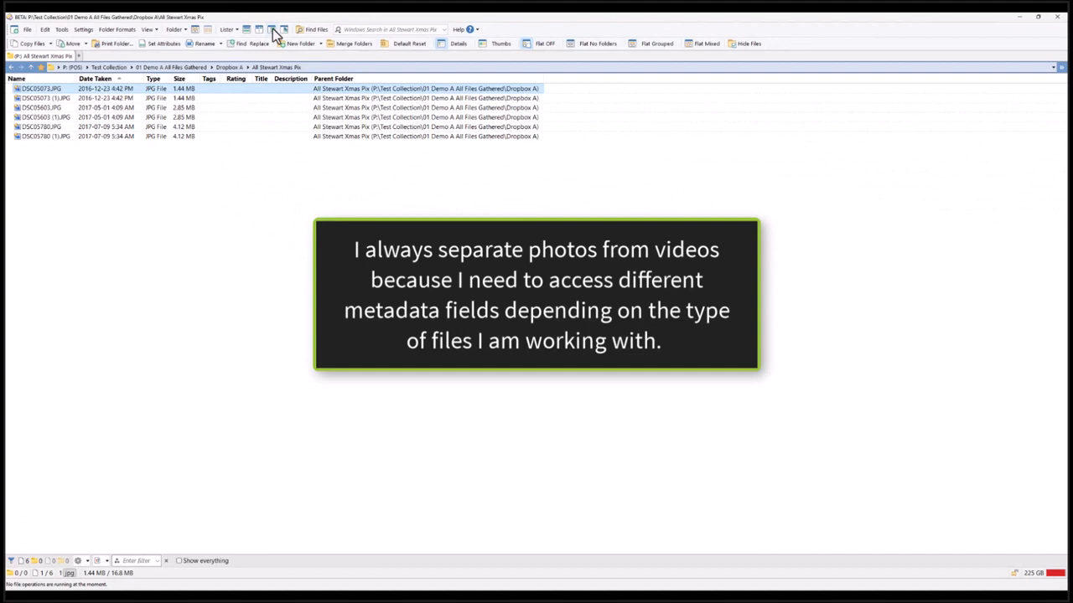
Step: Toggle the Metadata Pane on and off, then go back up to 01 Demo A All Files Gathered
left_click(274, 29)
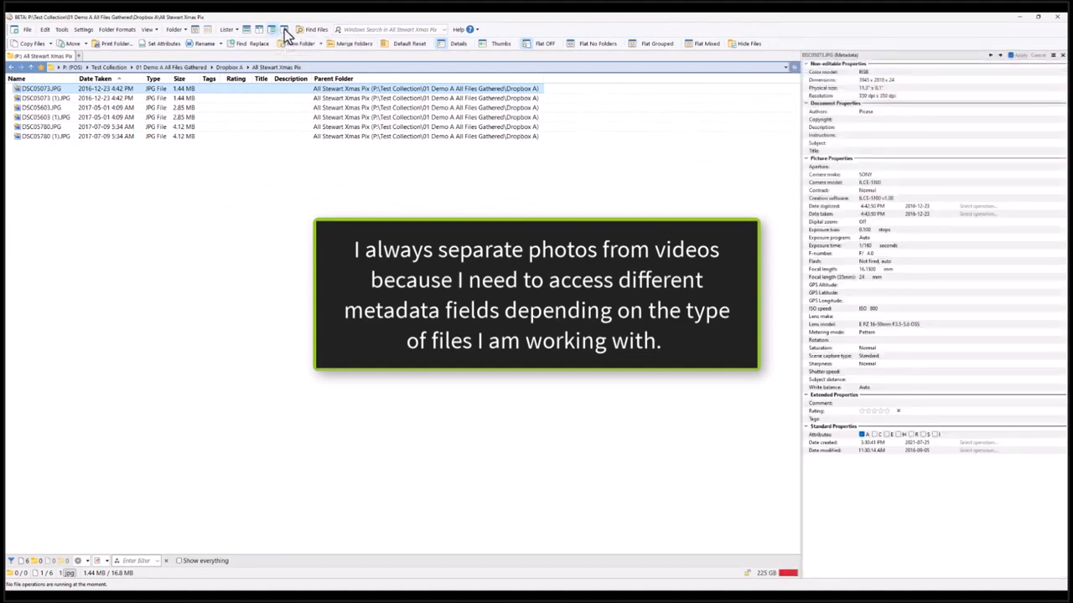
left_click(278, 27)
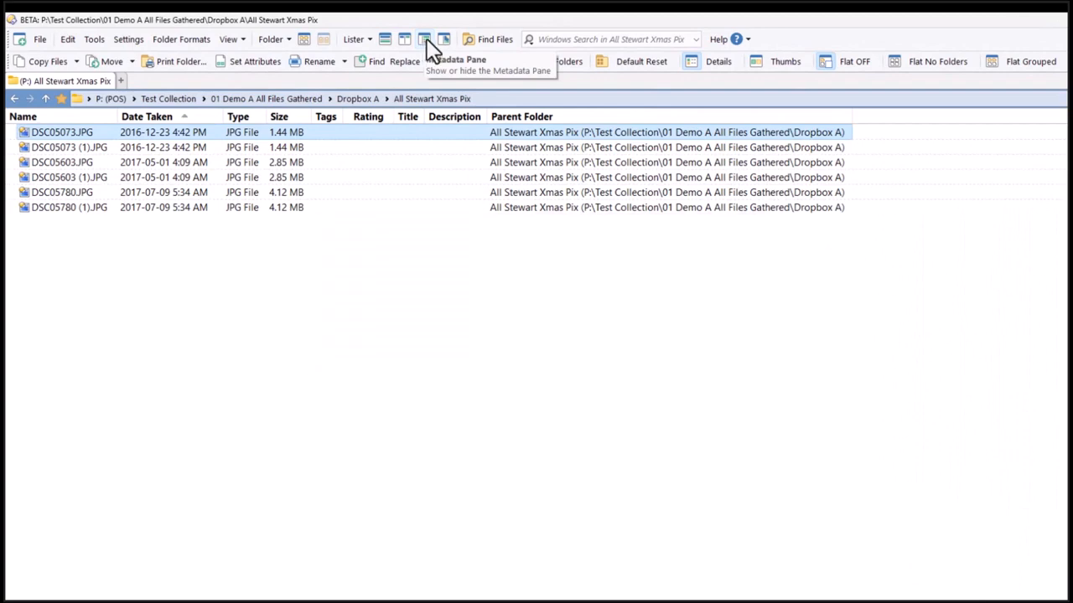
left_click(181, 39)
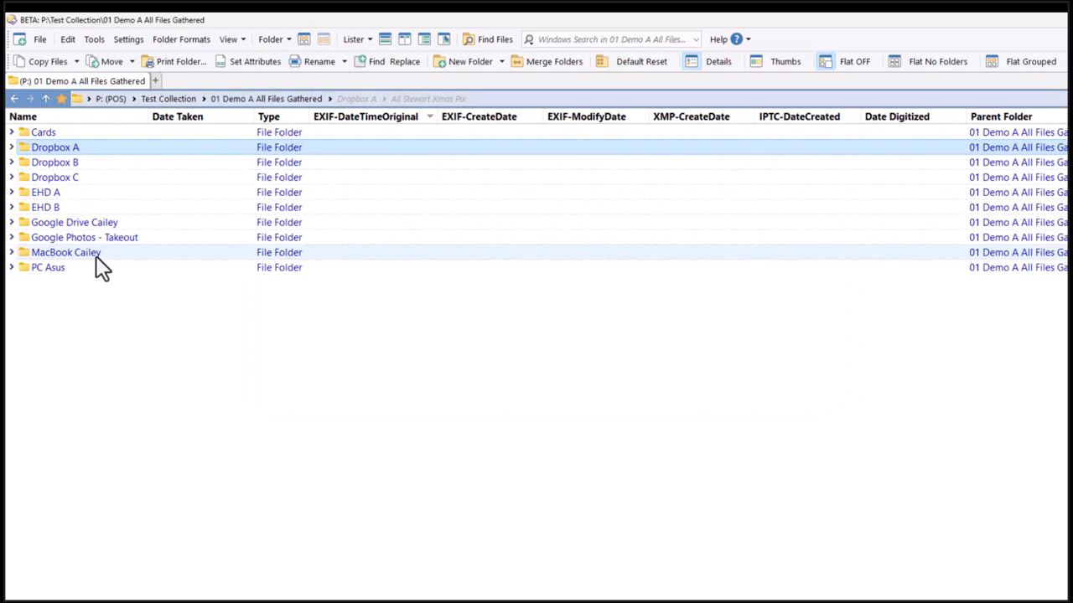
Step: Open MacBook Cailey, then Bangkok Wedding Reception, then its videos subfolder
double_click(66, 252)
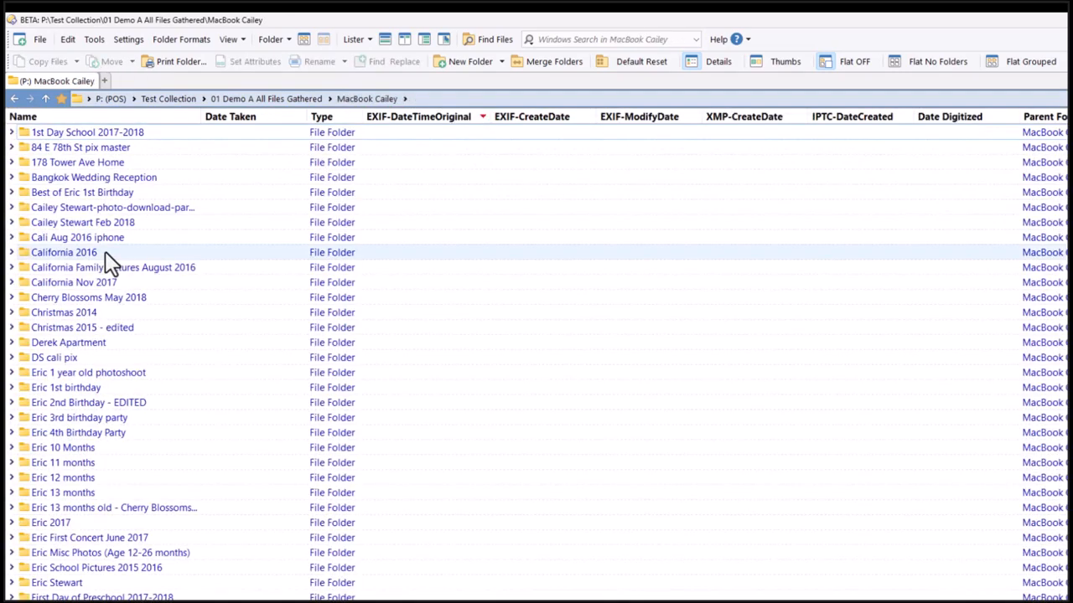
mouse_move(141, 177)
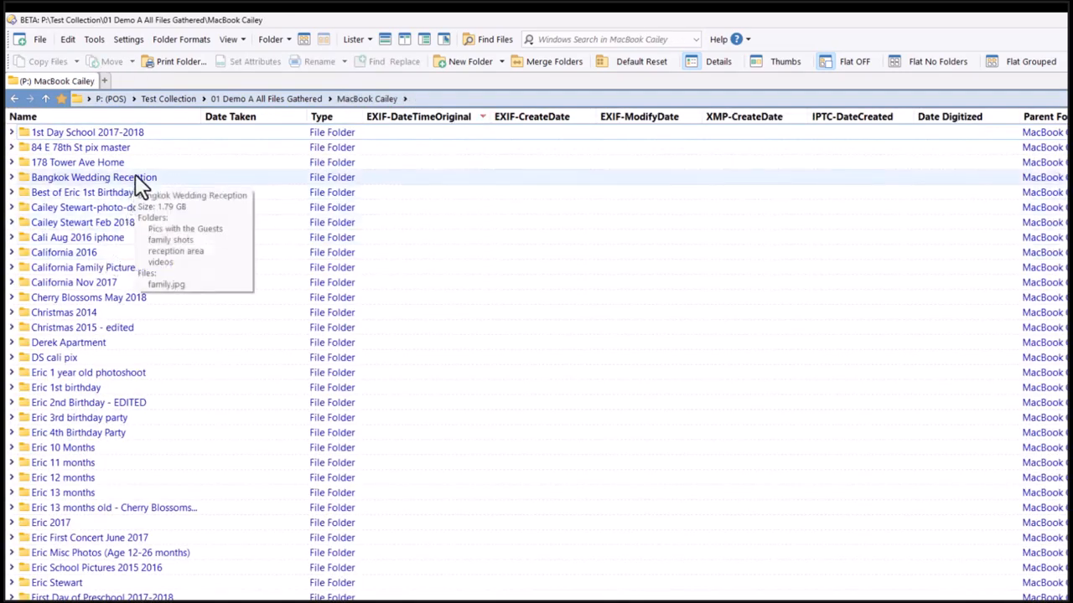
double_click(92, 177)
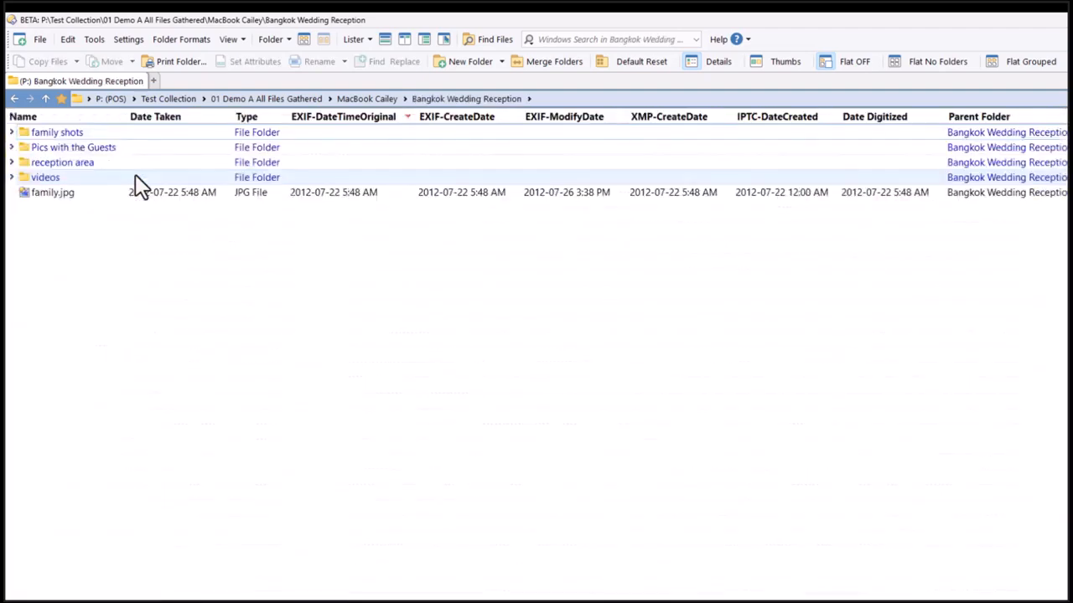
left_click(44, 177)
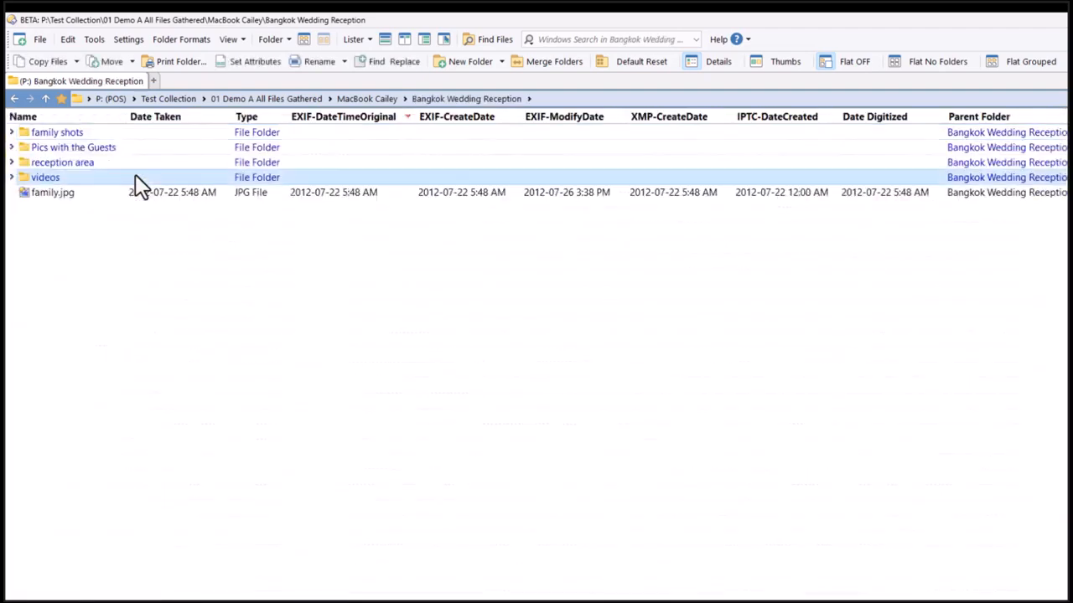
double_click(45, 177)
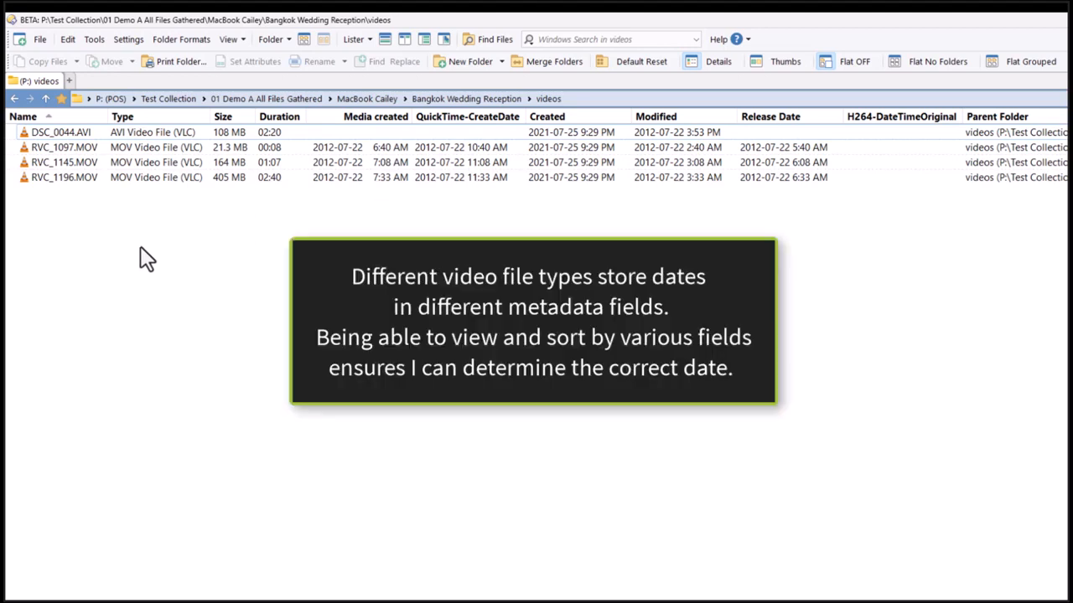
Step: Navigate to the F:\Working\A Photos folder
left_click(181, 40)
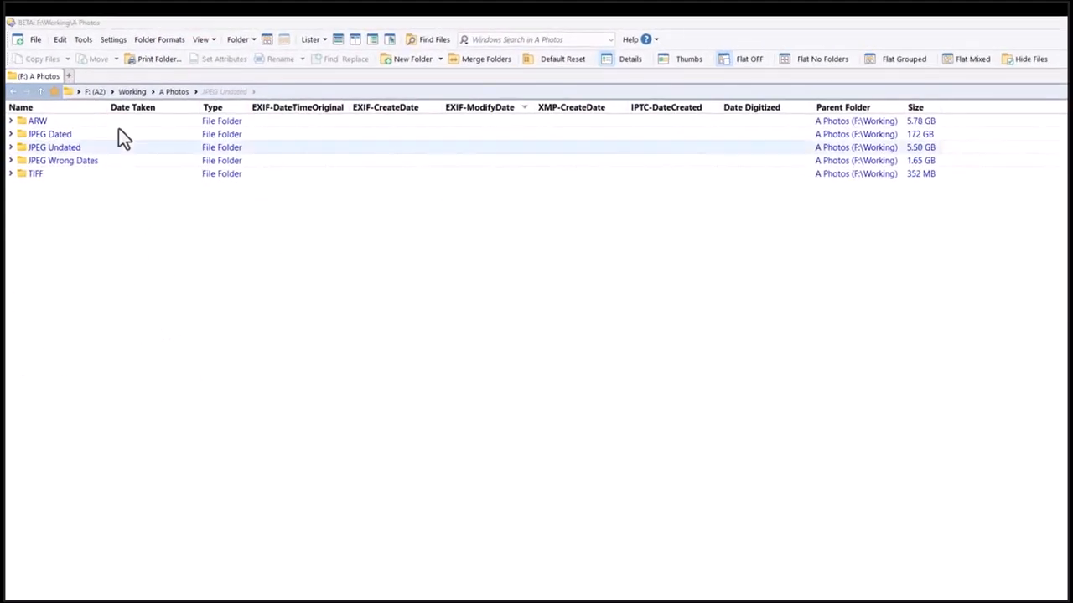
Step: Open JPEG Undated, sort by EXIF-ModifyDate and review the photos lacking a Date Taken
double_click(54, 146)
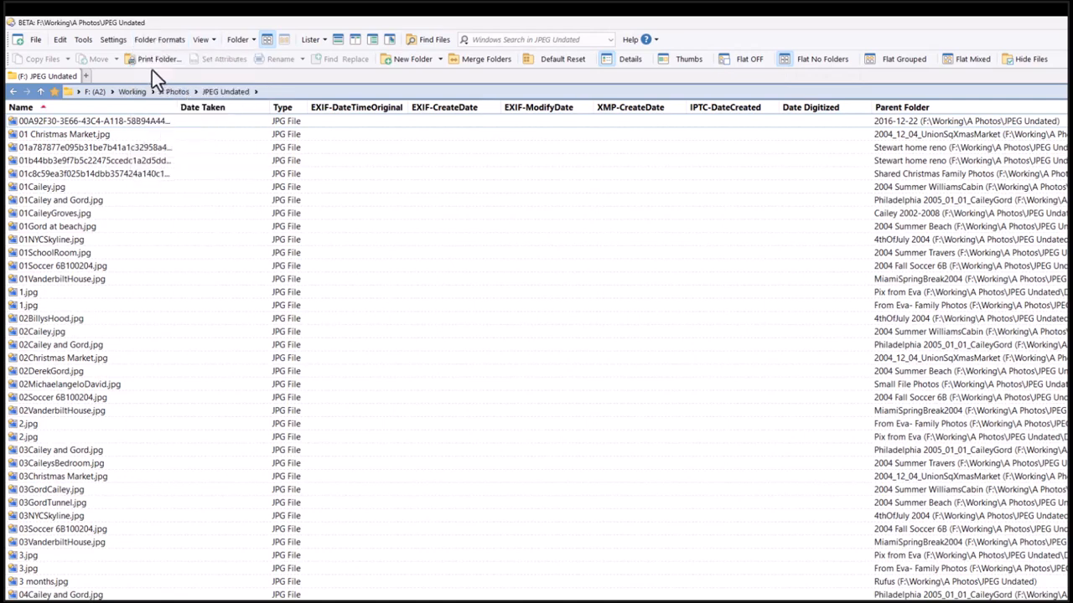
mouse_move(521, 111)
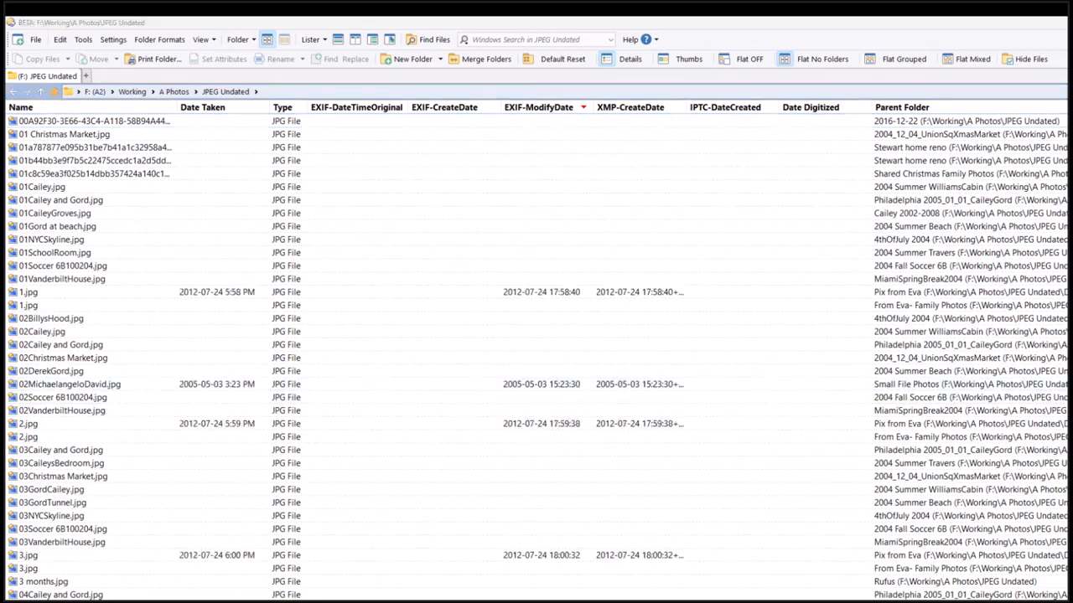
left_click(538, 107)
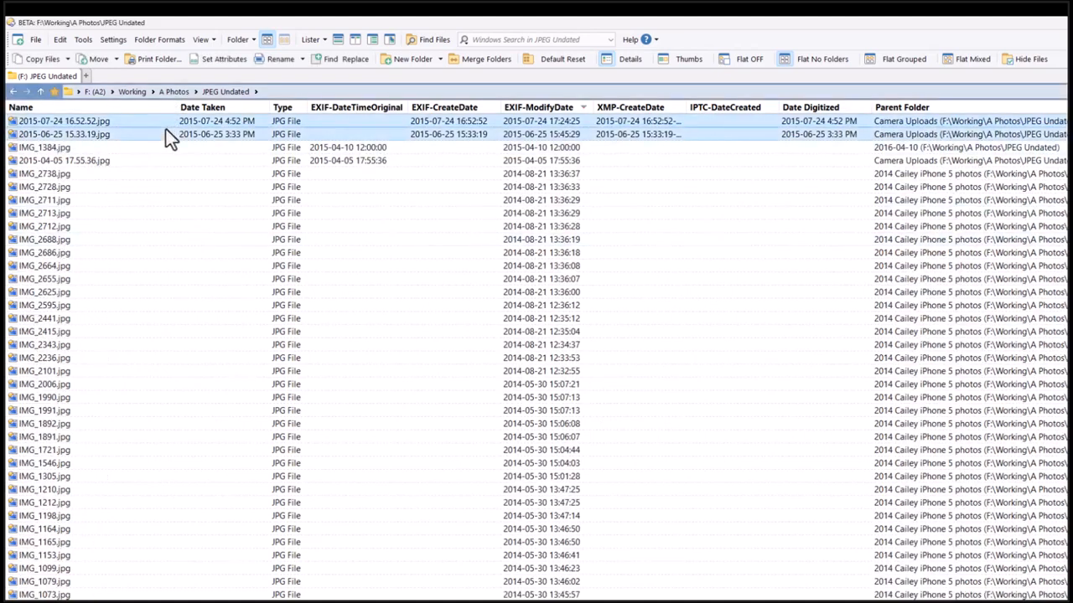
left_click(50, 160)
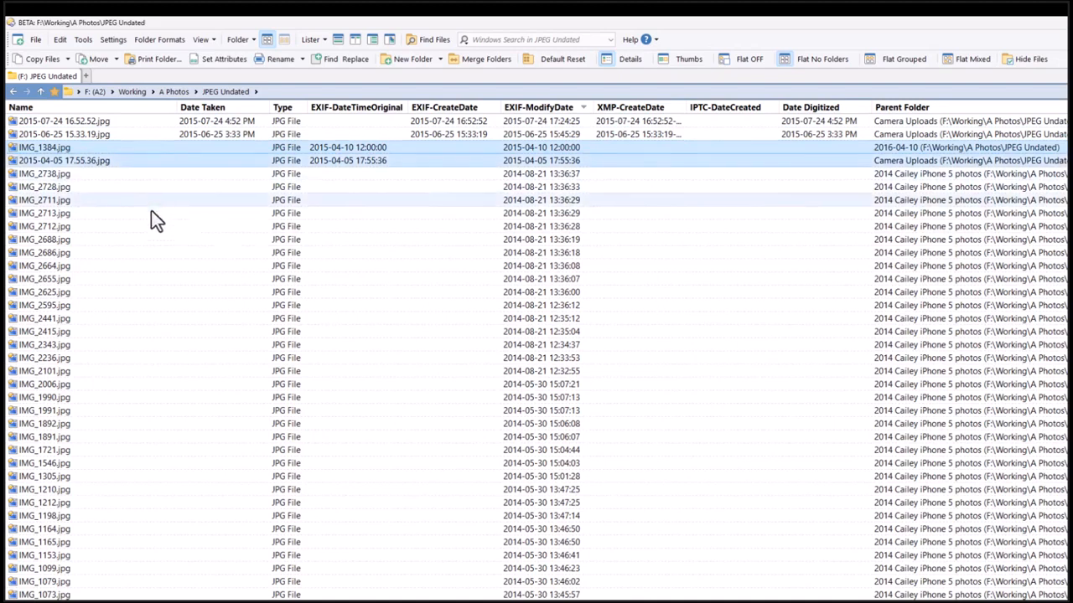
scroll("down", 3)
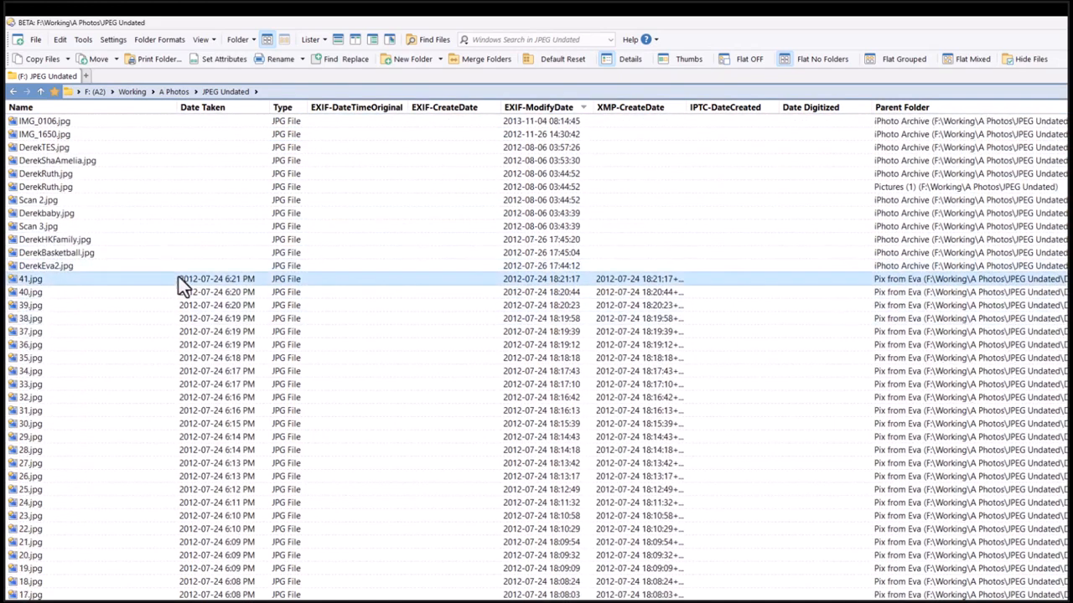
scroll("down", 3)
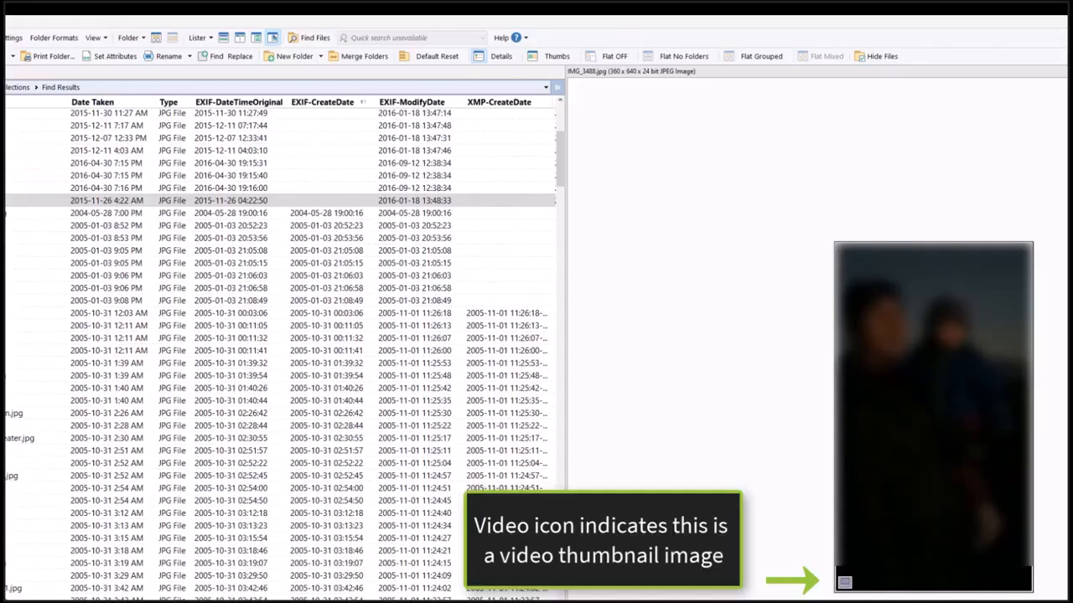
Step: Select the photo taken 2015-11-26 4:22 AM in the Find Results list
left_click(100, 202)
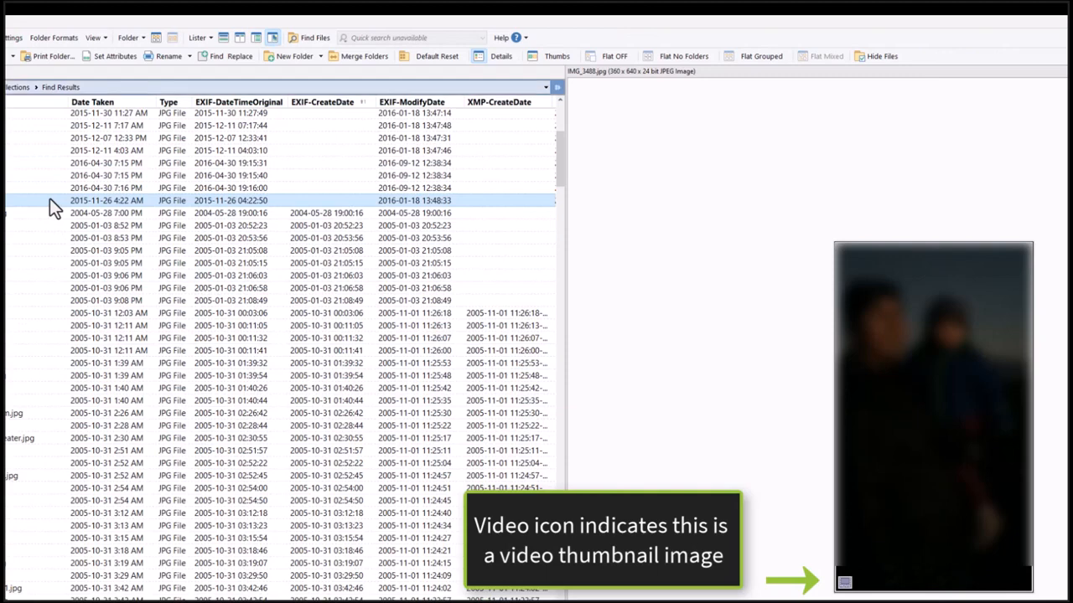
mouse_move(54, 207)
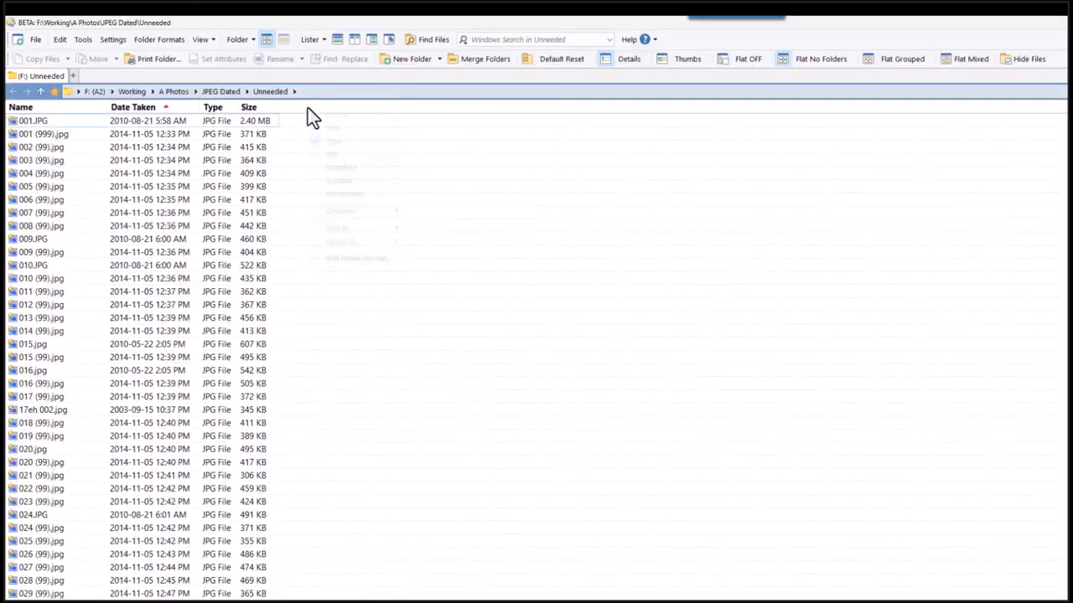
Step: Bring up the column header context menu for the file list
right_click(312, 113)
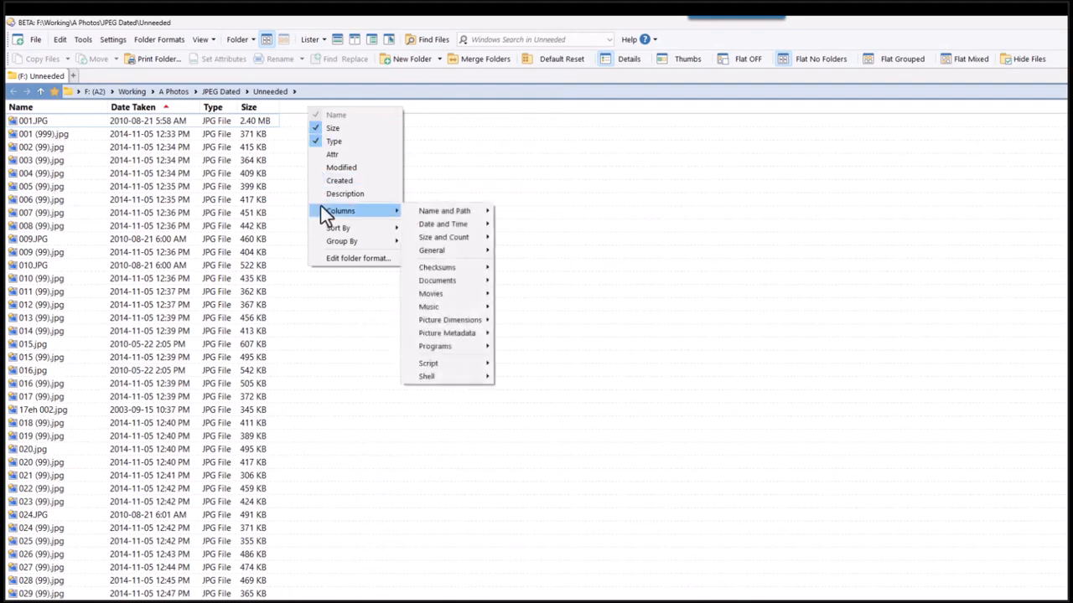
mouse_move(444, 223)
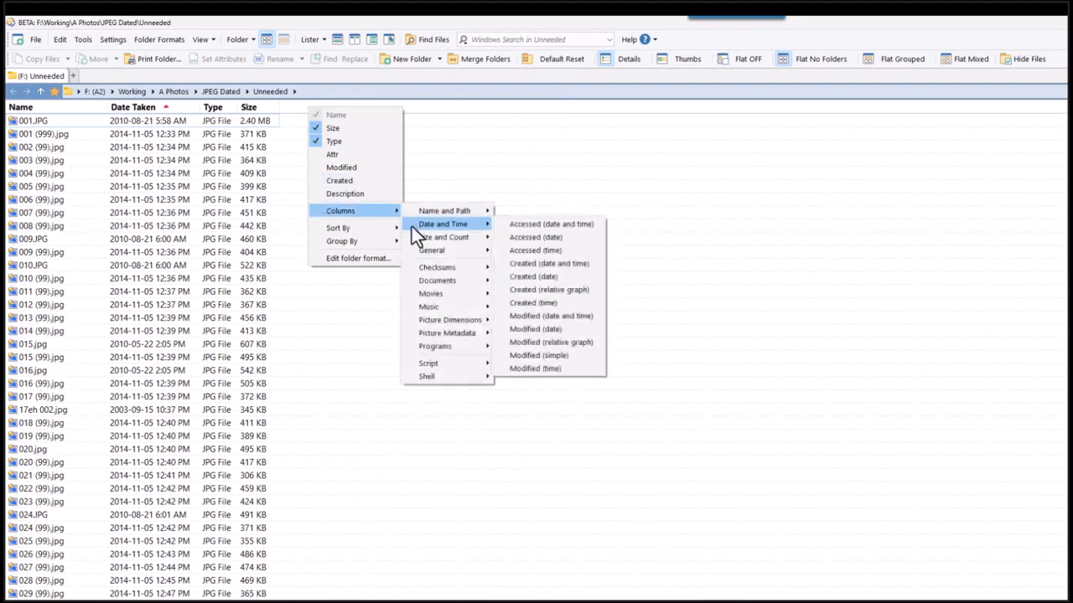
mouse_move(431, 250)
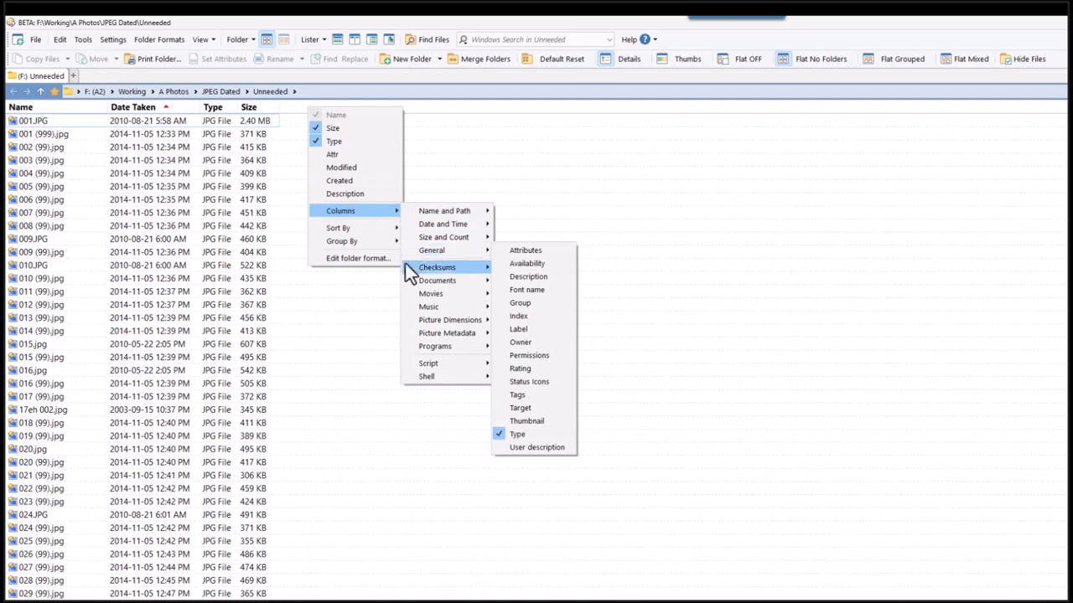
mouse_move(431, 294)
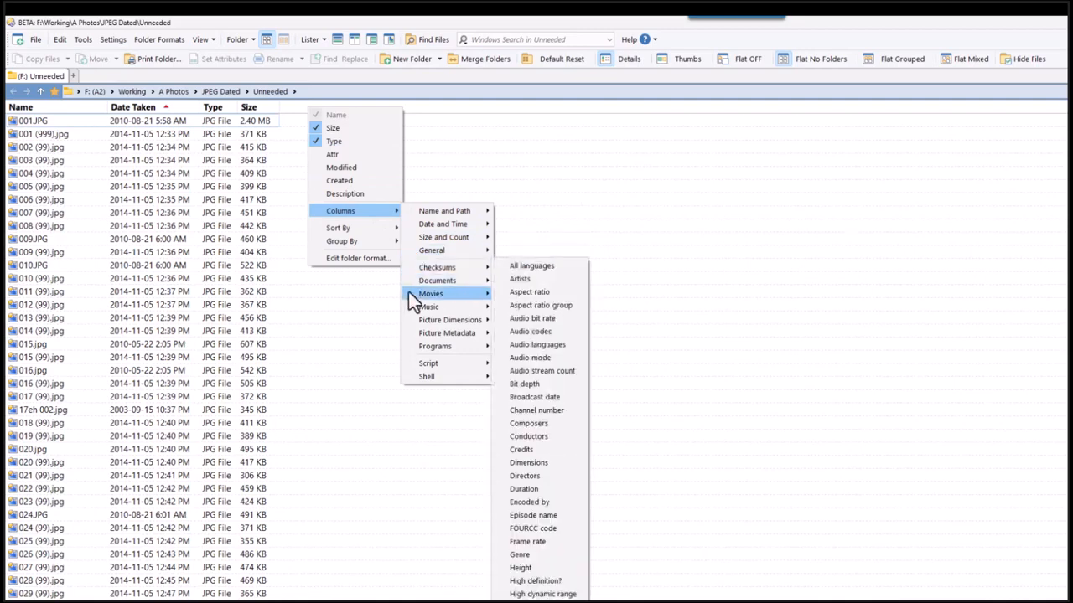